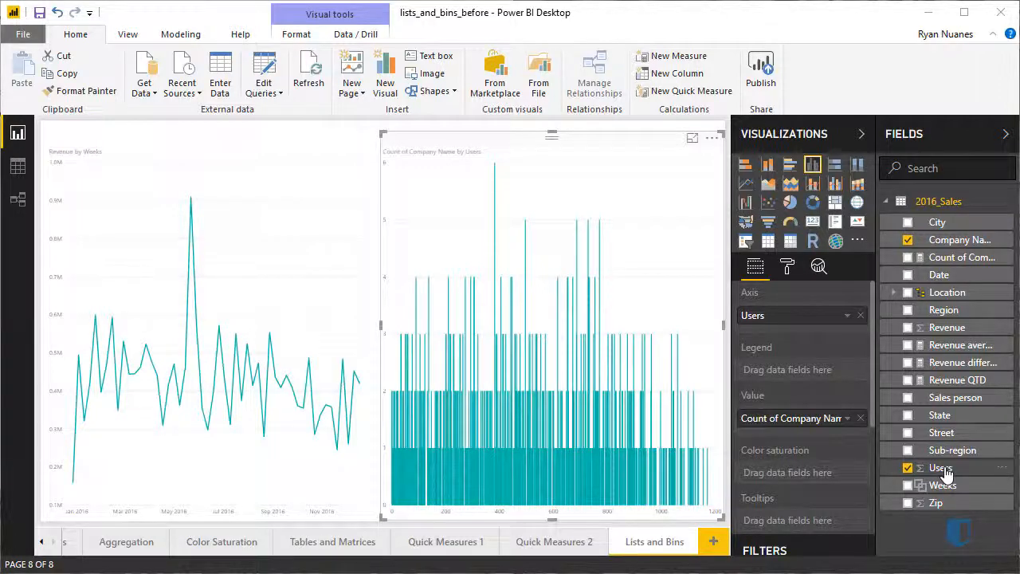
# Step: Start a new group from the Users field's context menu
pyautogui.rightClick(940, 467)
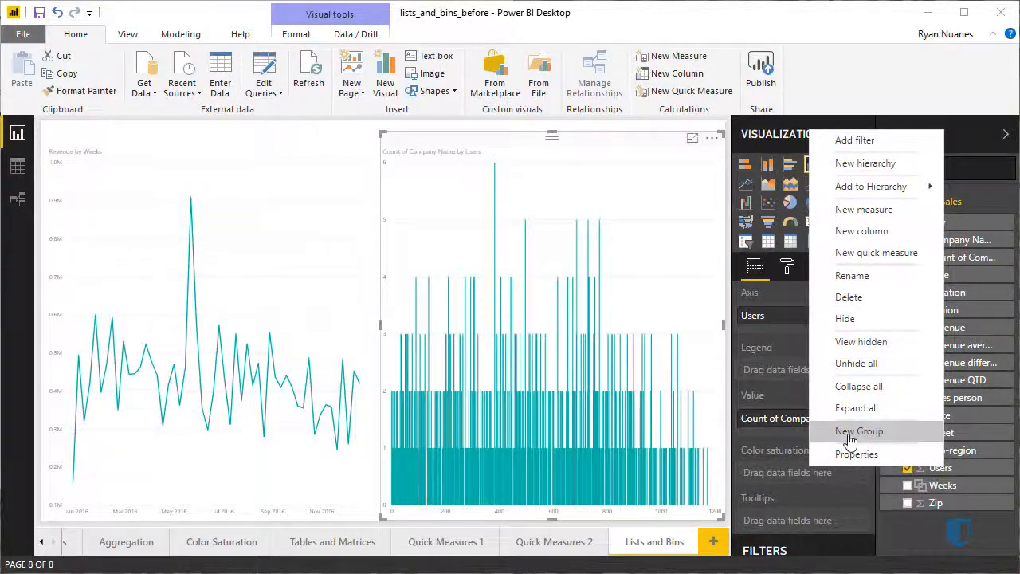
pyautogui.click(859, 430)
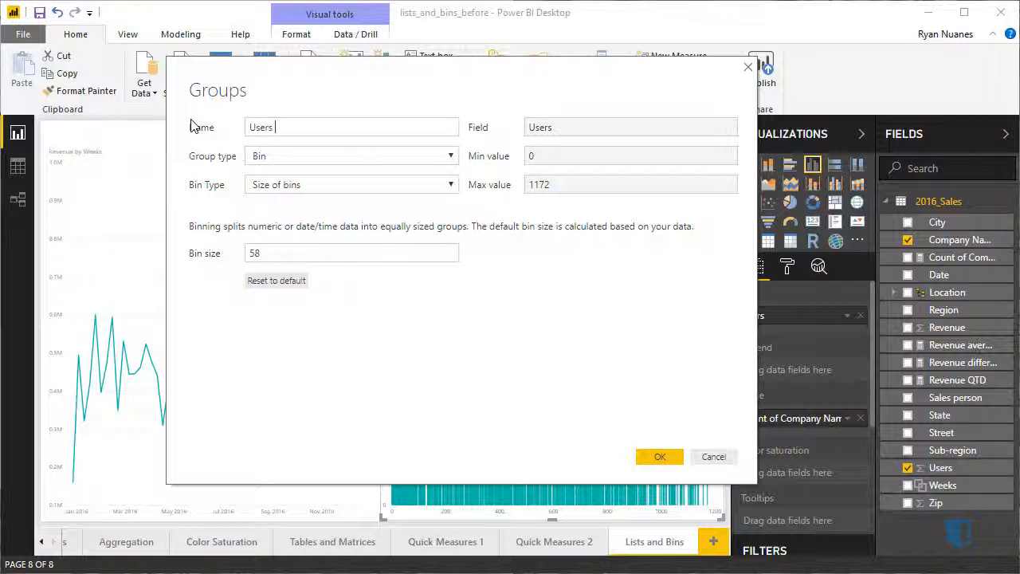
# Step: Name the group 'Users (100)', set bin size to 100, and confirm
pyautogui.write('(100)')
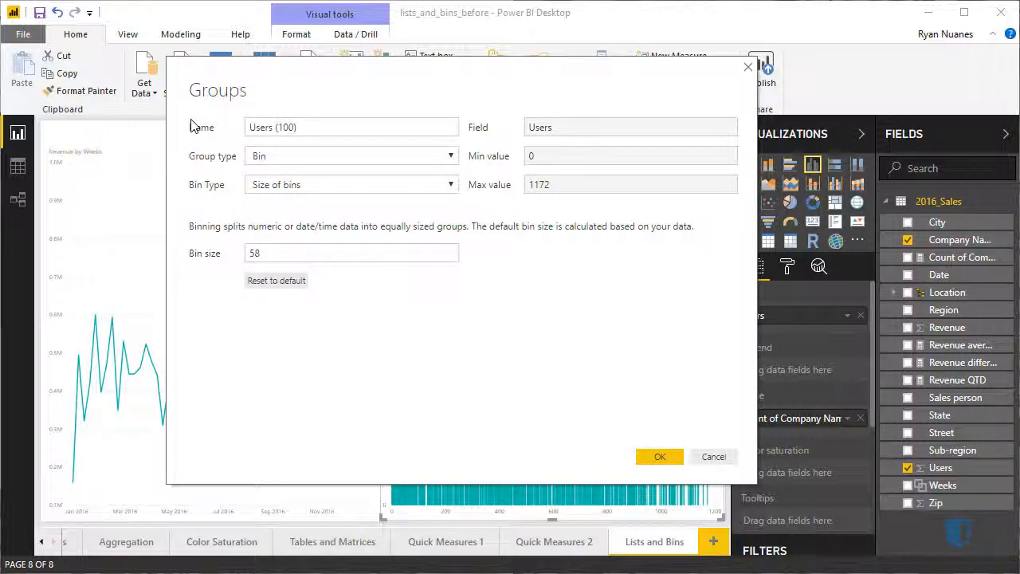
pyautogui.click(351, 127)
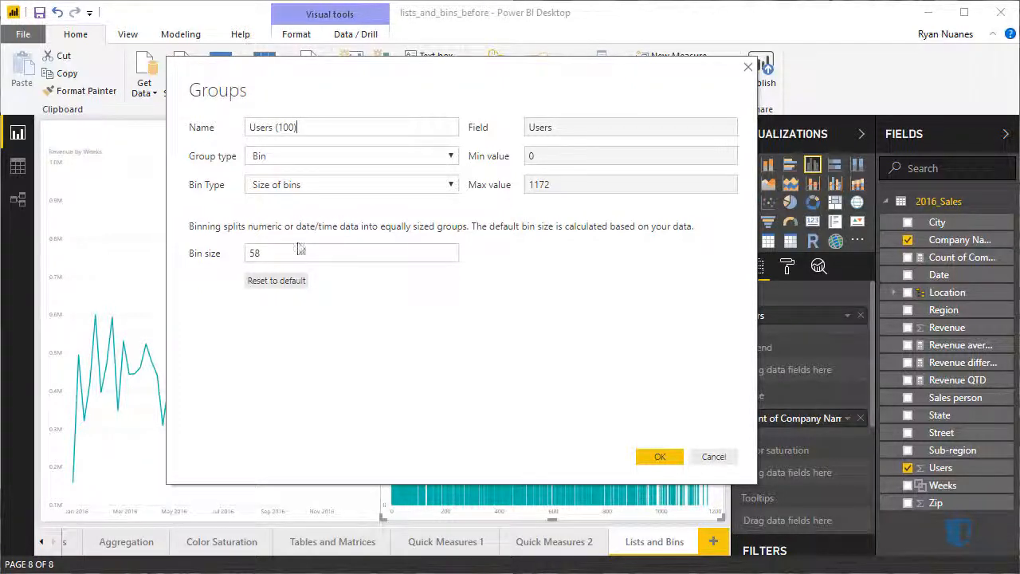
pyautogui.write('1')
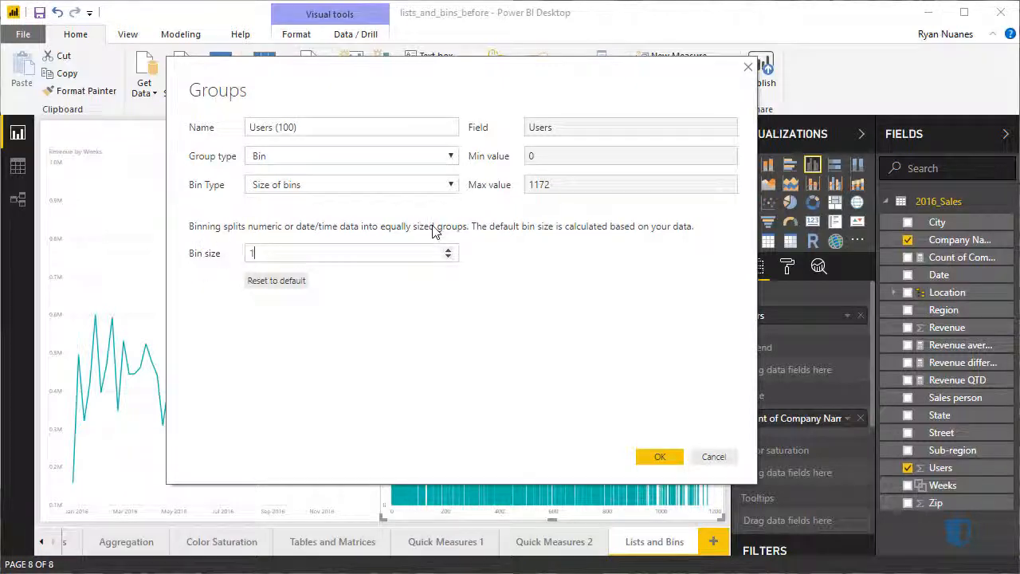
pyautogui.write('100')
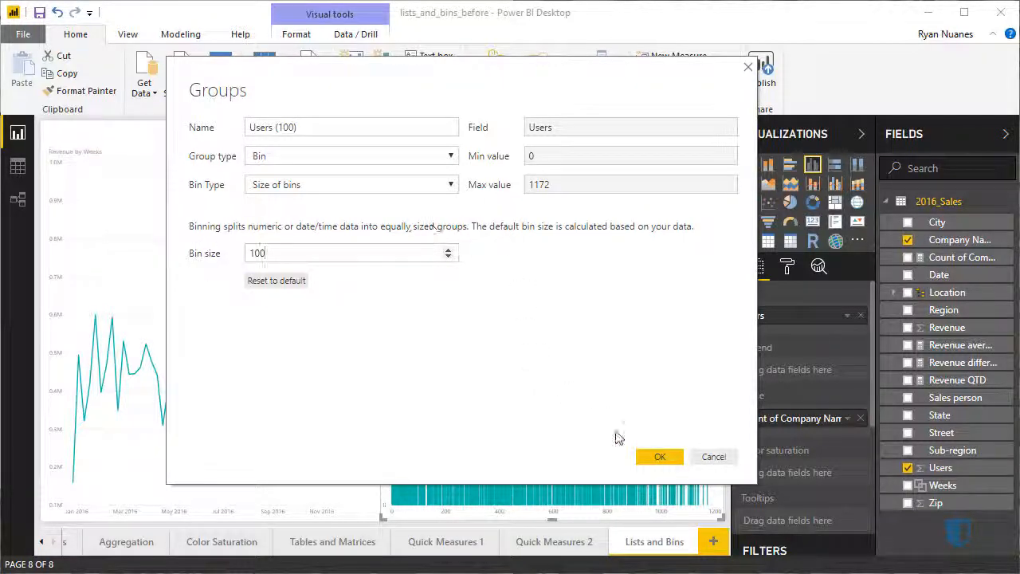
pyautogui.click(659, 456)
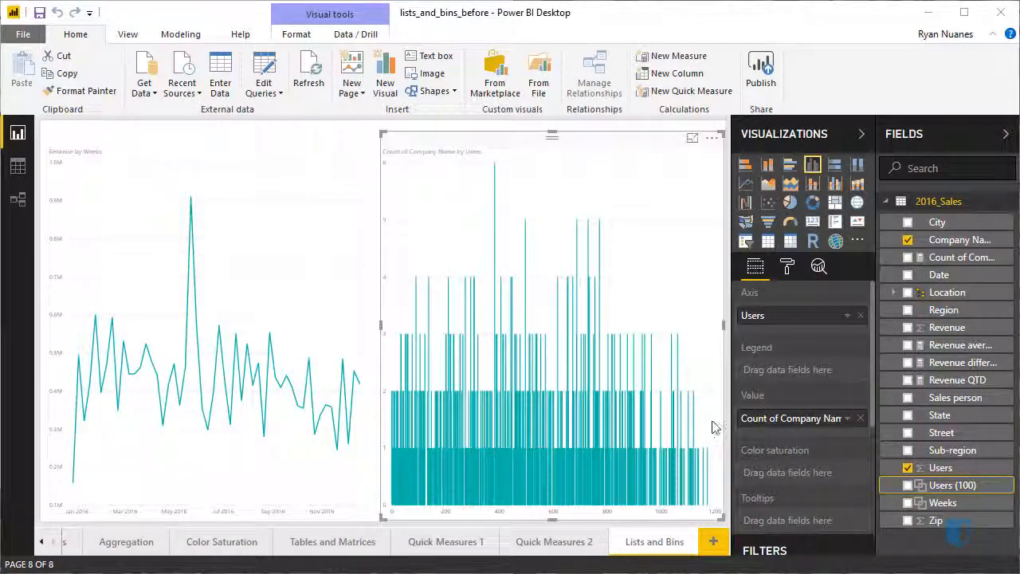
pyautogui.moveTo(863, 323)
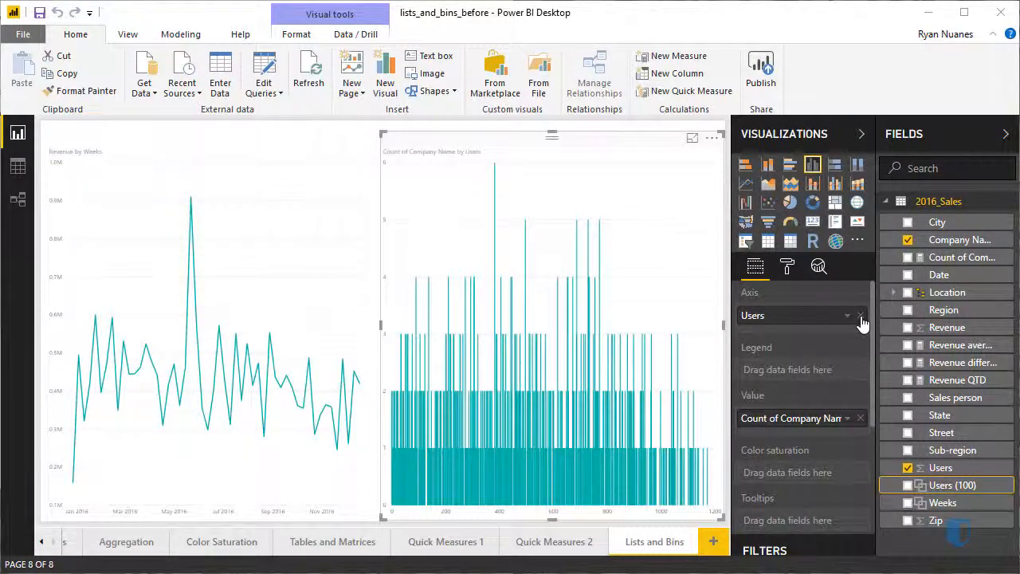